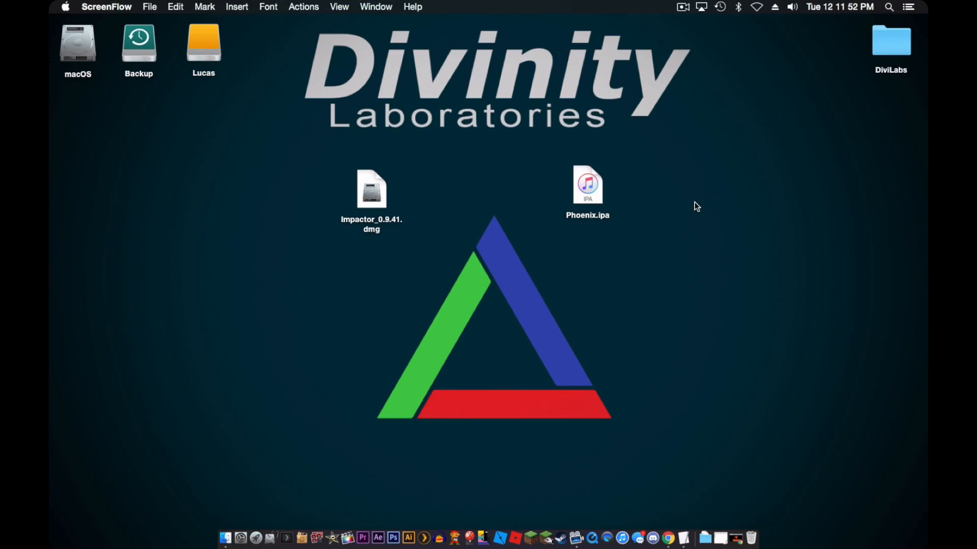
pyautogui.moveTo(801, 262)
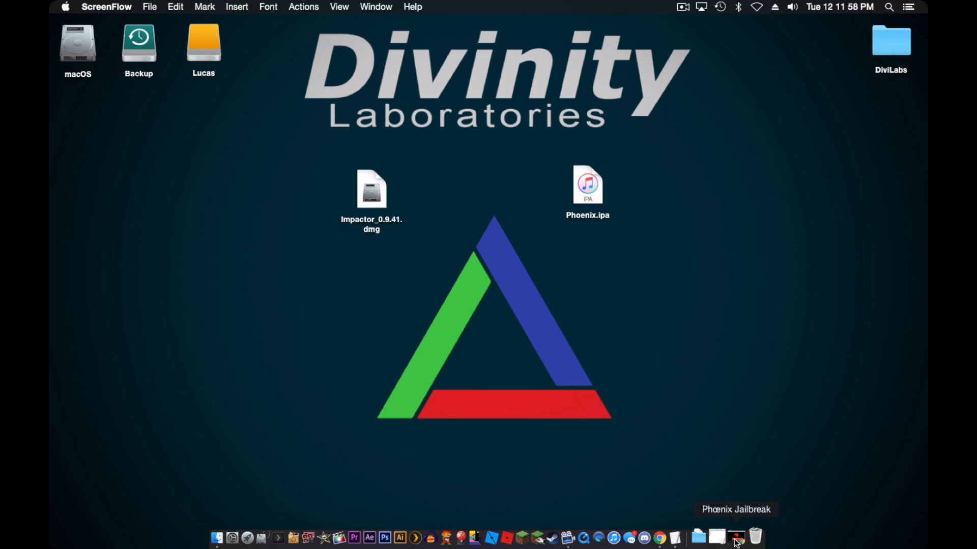
# Bring up the Phoenix jailbreak page in Chrome and scroll down to its download section
pyautogui.click(735, 538)
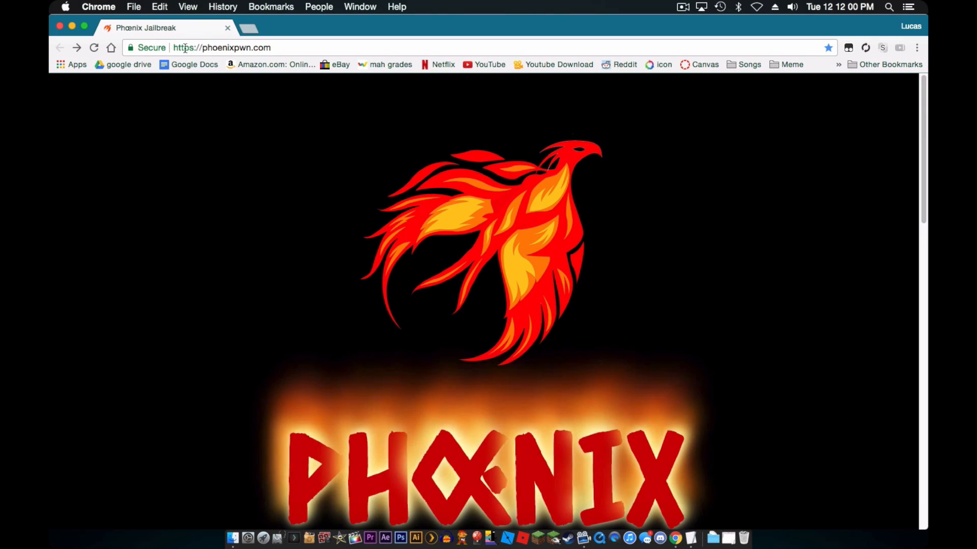
pyautogui.scroll(-3)
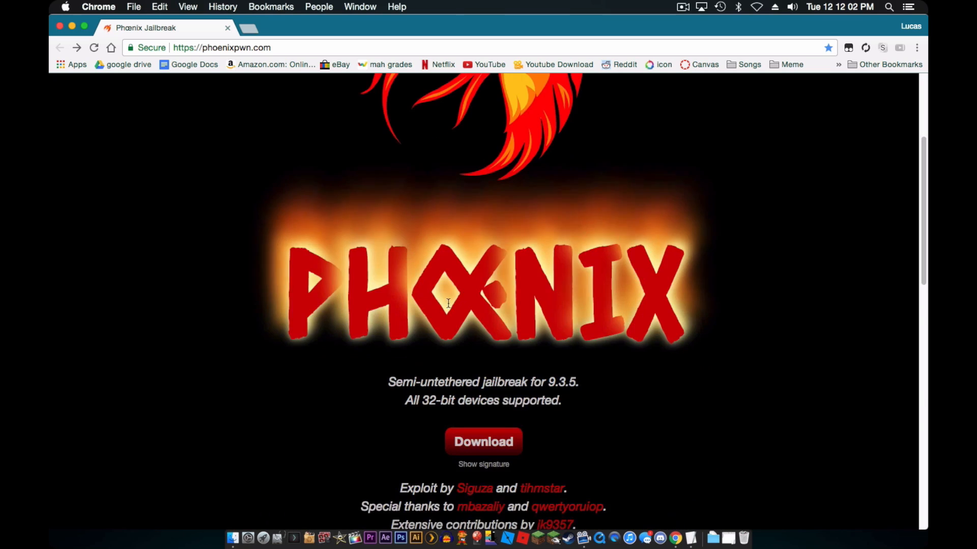
pyautogui.scroll(-3)
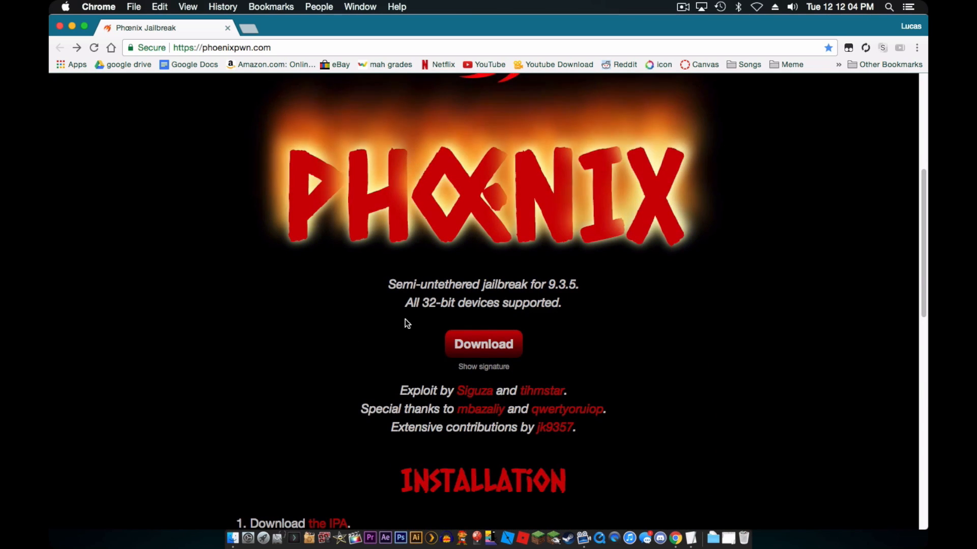
pyautogui.scroll(-3)
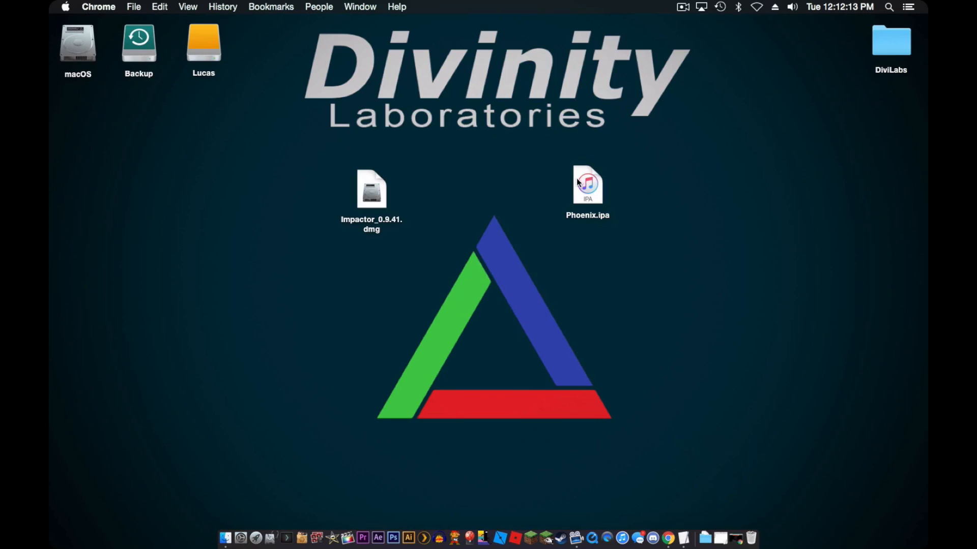
pyautogui.click(586, 184)
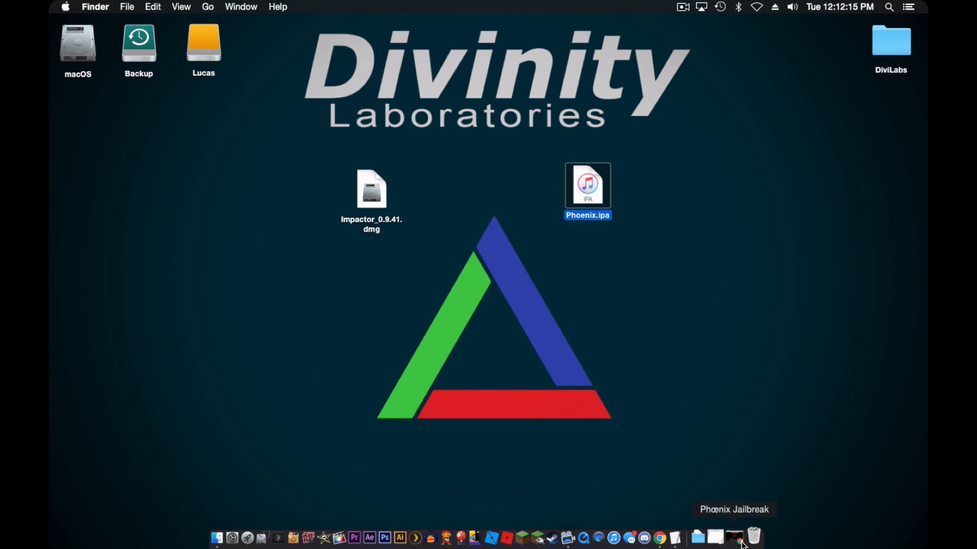
pyautogui.click(742, 538)
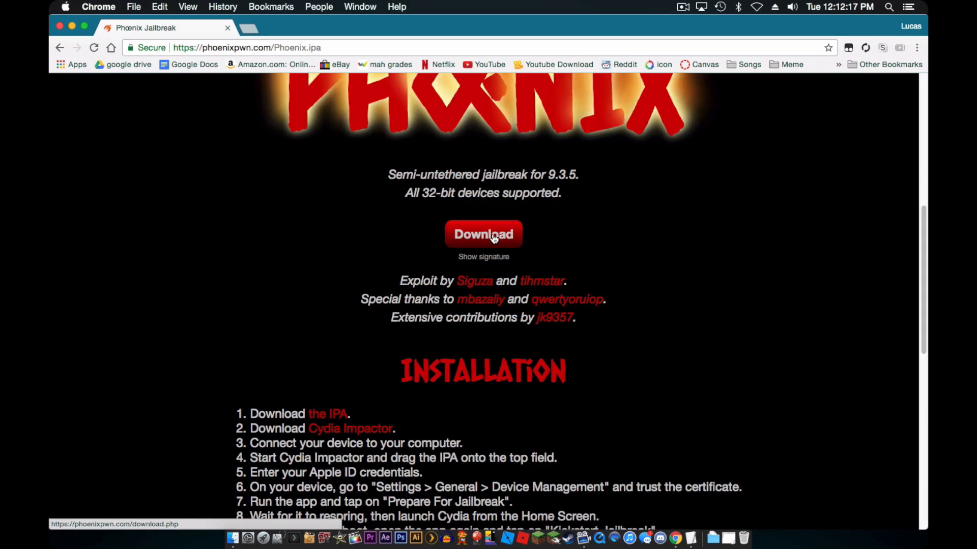
# Download the Phoenix IPA as Phoenix2.ipa and open the Cydia Impactor website
pyautogui.click(483, 234)
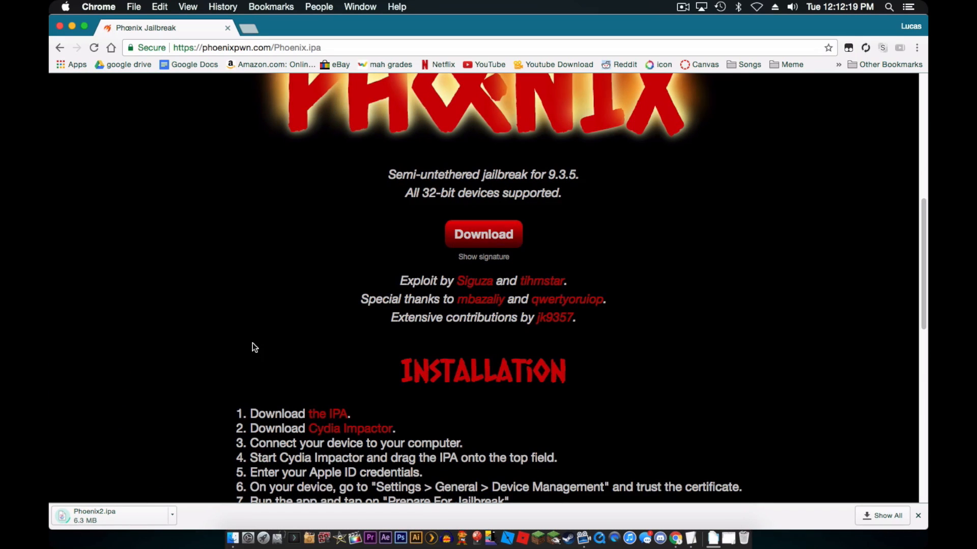
pyautogui.click(350, 428)
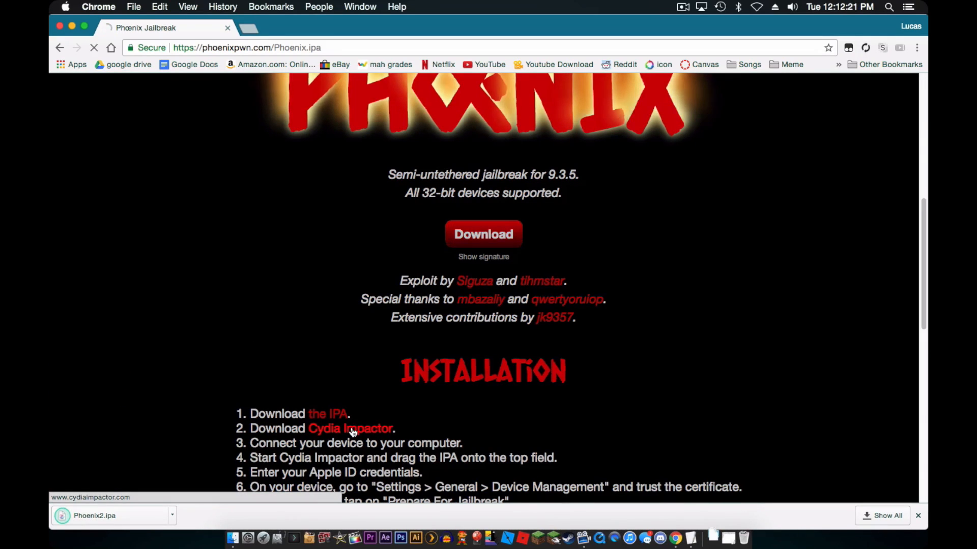
pyautogui.click(350, 428)
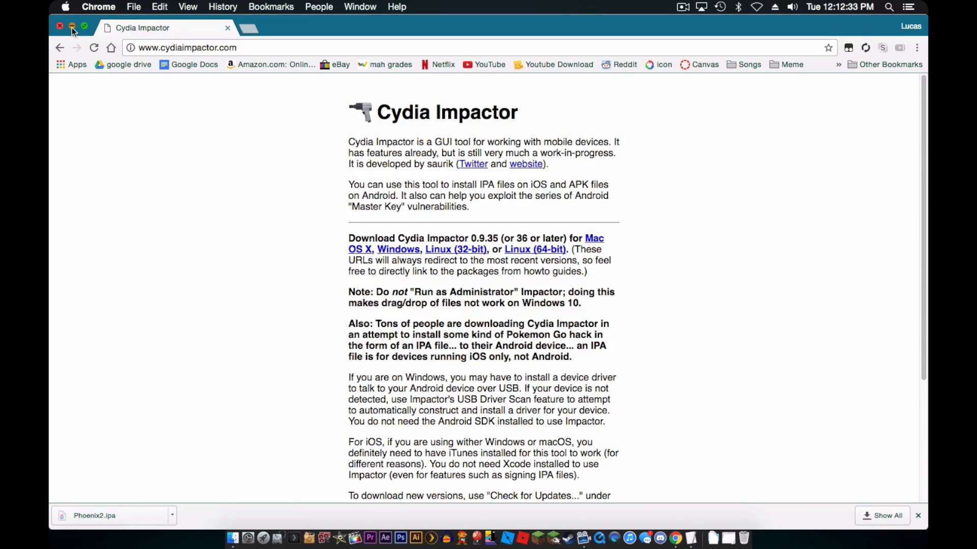
# Open the Impactor_0.9.41.dmg disk image and copy Impactor into Applications
pyautogui.click(71, 27)
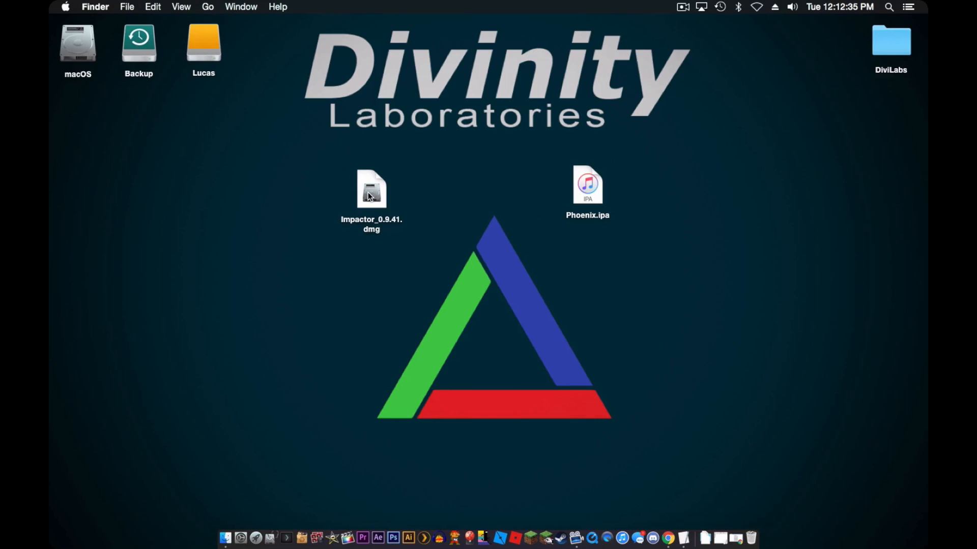
pyautogui.doubleClick(371, 188)
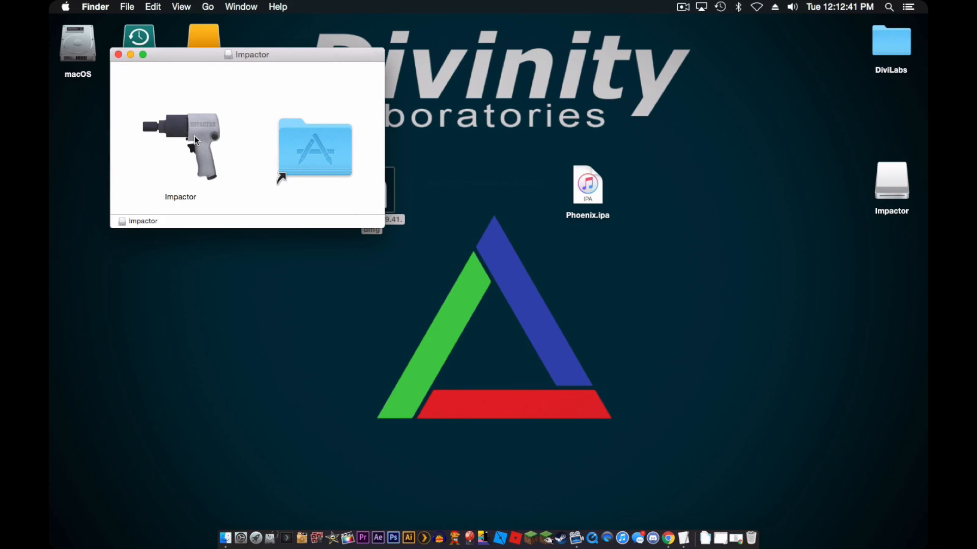
pyautogui.moveTo(252, 54); pyautogui.dragTo(290, 48)
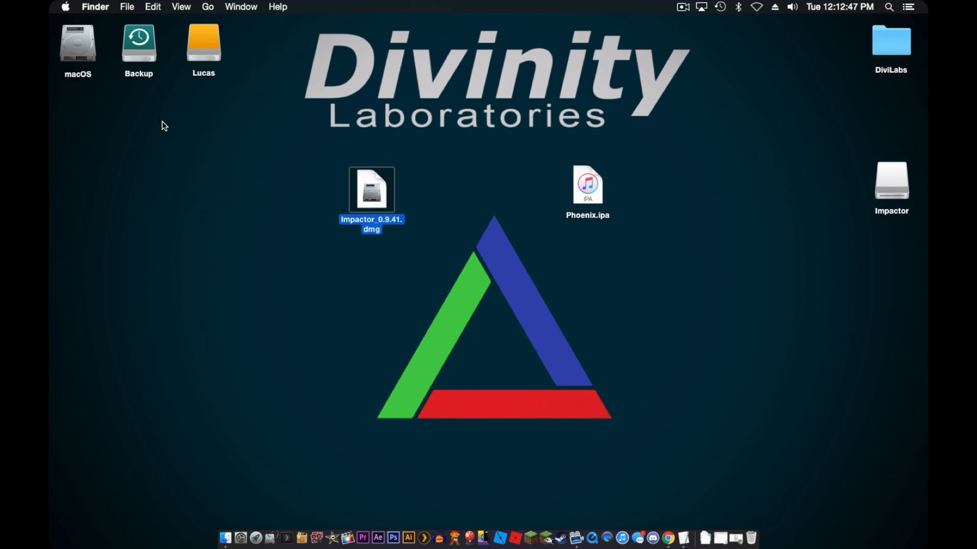
# Launch Cydia Impactor and drop Phoenix.ipa onto it to install on the iPad
pyautogui.click(237, 537)
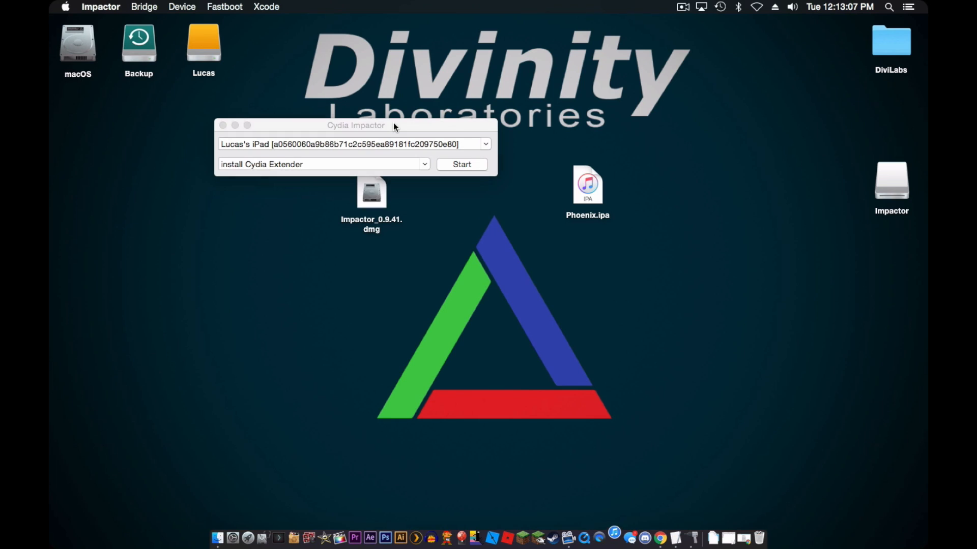
pyautogui.moveTo(586, 186); pyautogui.dragTo(393, 150)
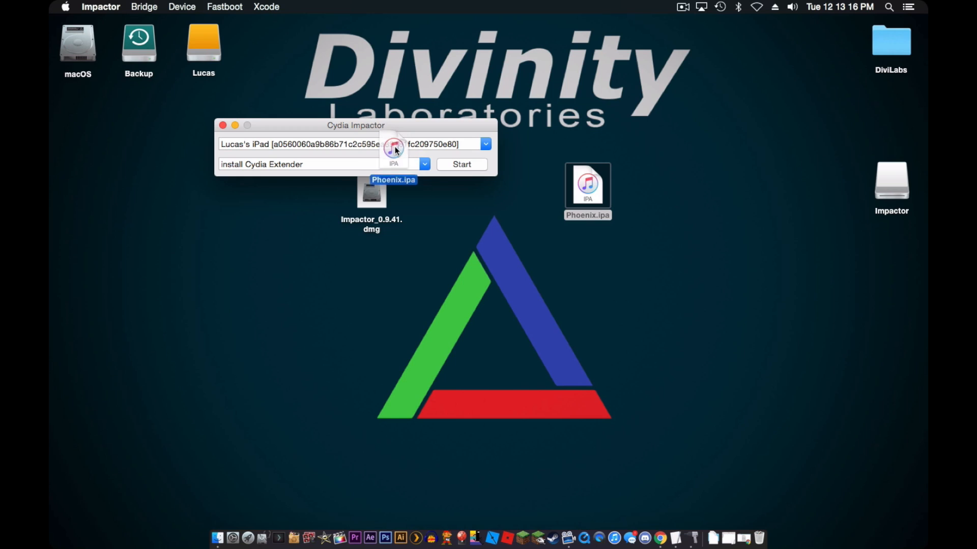
pyautogui.click(461, 164)
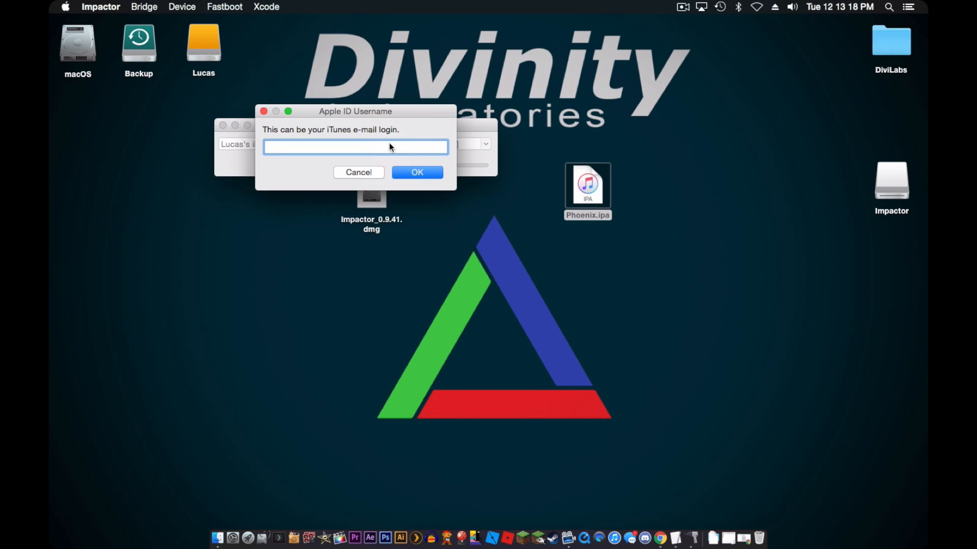
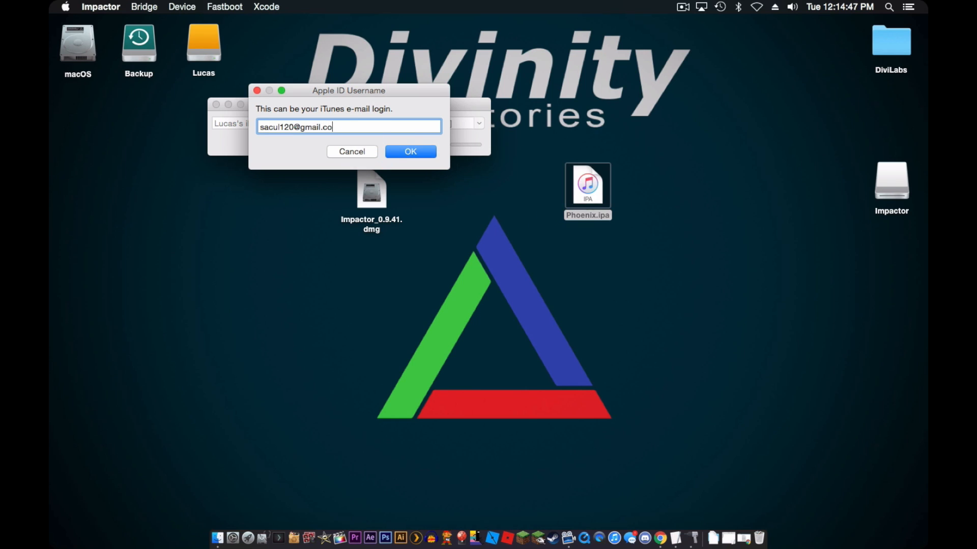
pyautogui.click(410, 151)
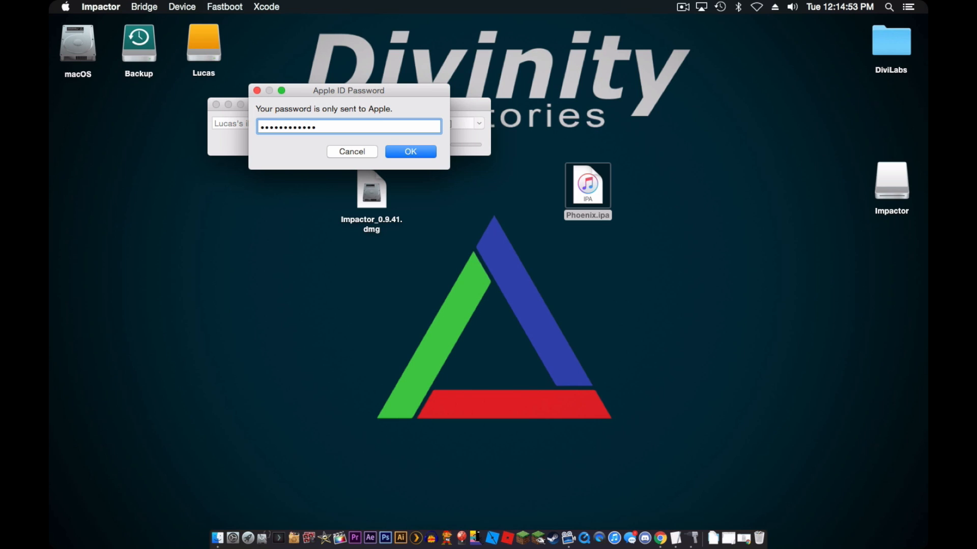
pyautogui.click(410, 151)
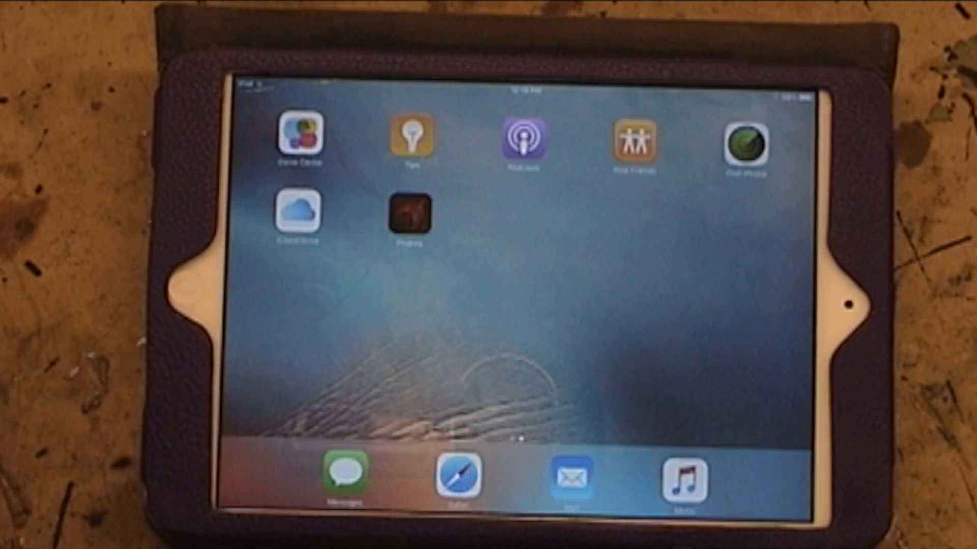
# Try launching the Phoenix app from the iPad home screen, triggering the untrusted developer alert
pyautogui.click(409, 215)
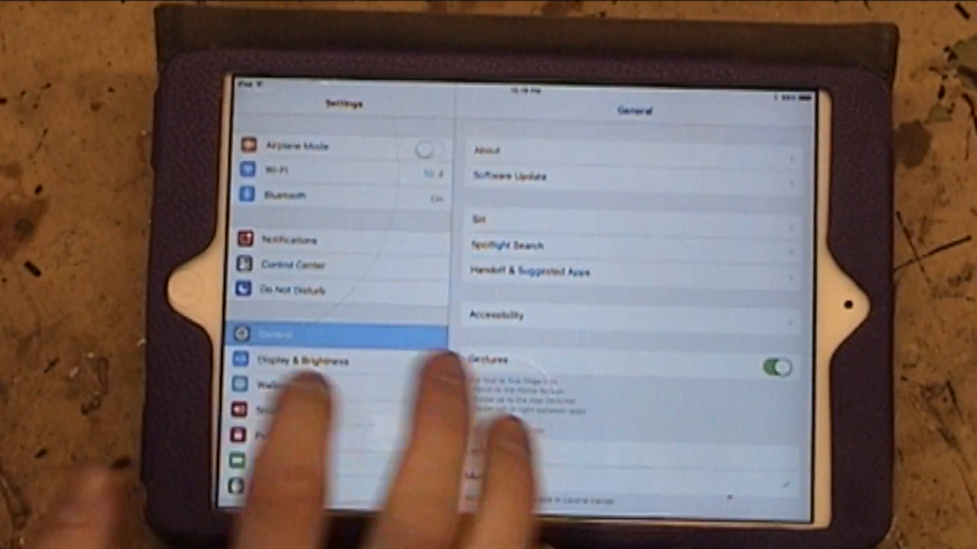
# Trust the Phoenix developer profile under General > Device Management
pyautogui.scroll(-3)
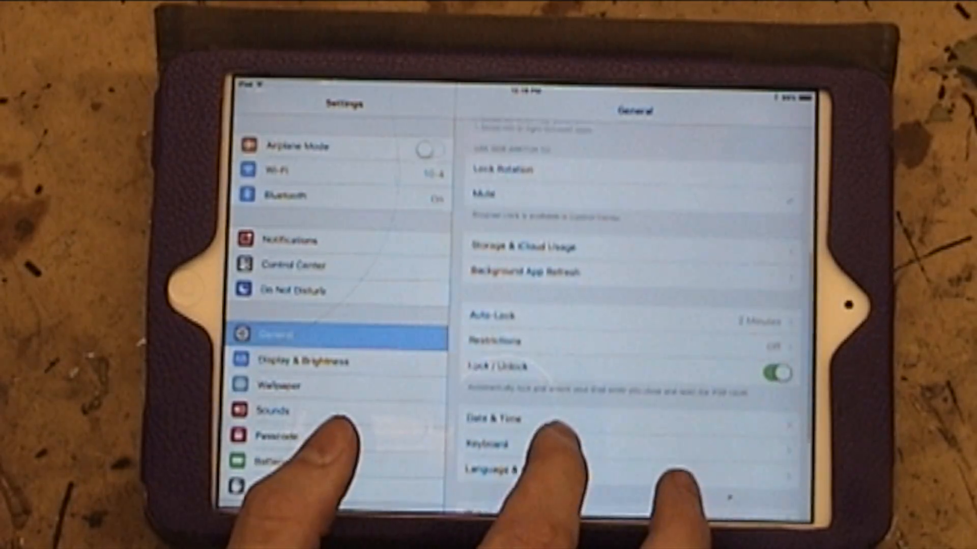
pyautogui.scroll(-3)
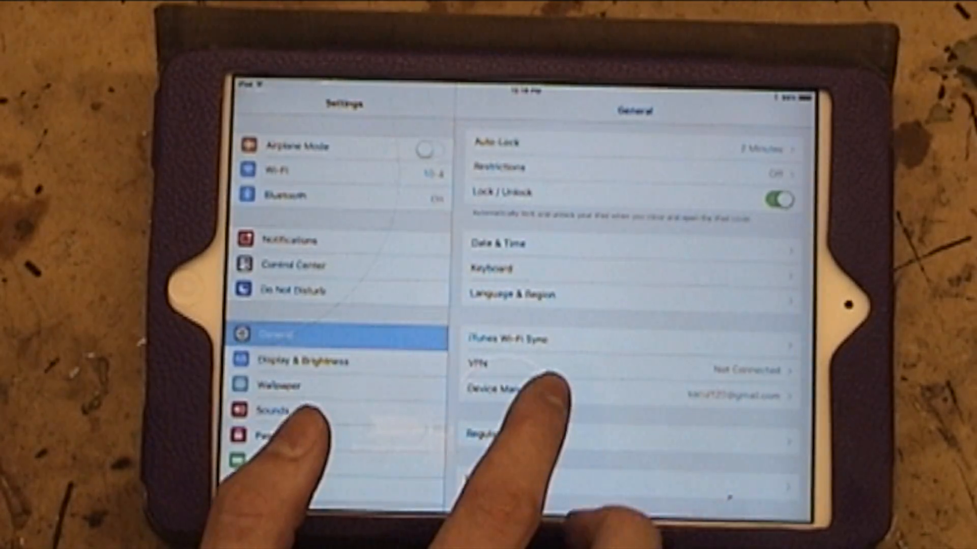
pyautogui.click(505, 394)
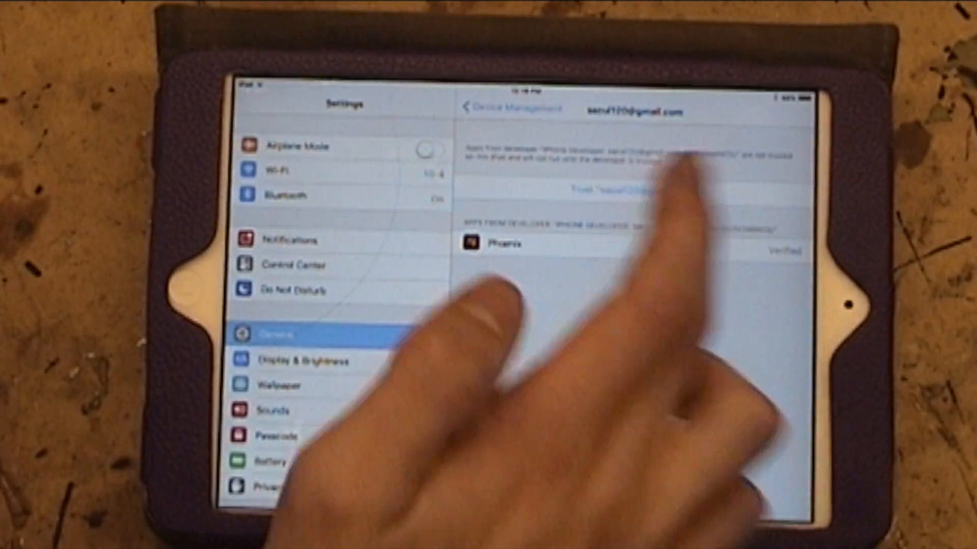
pyautogui.click(608, 189)
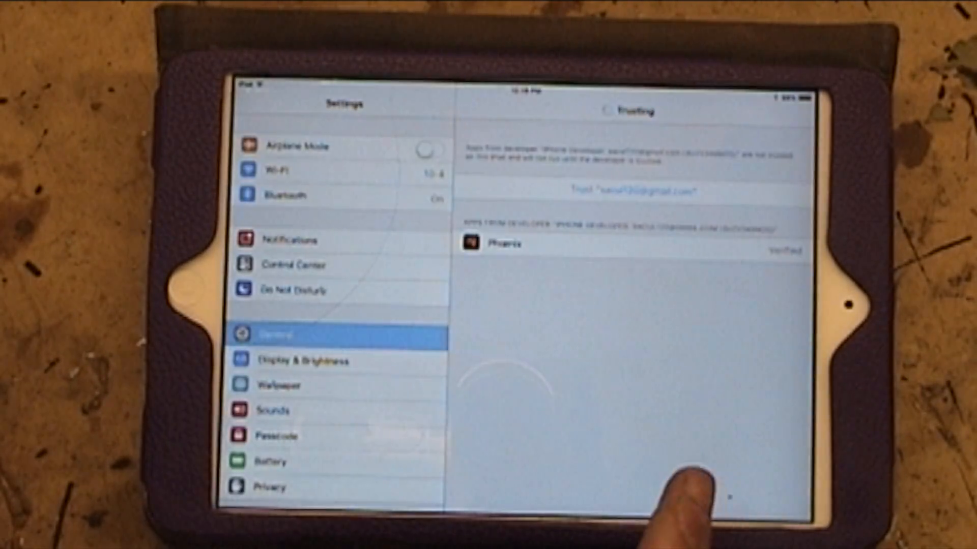
pyautogui.click(631, 191)
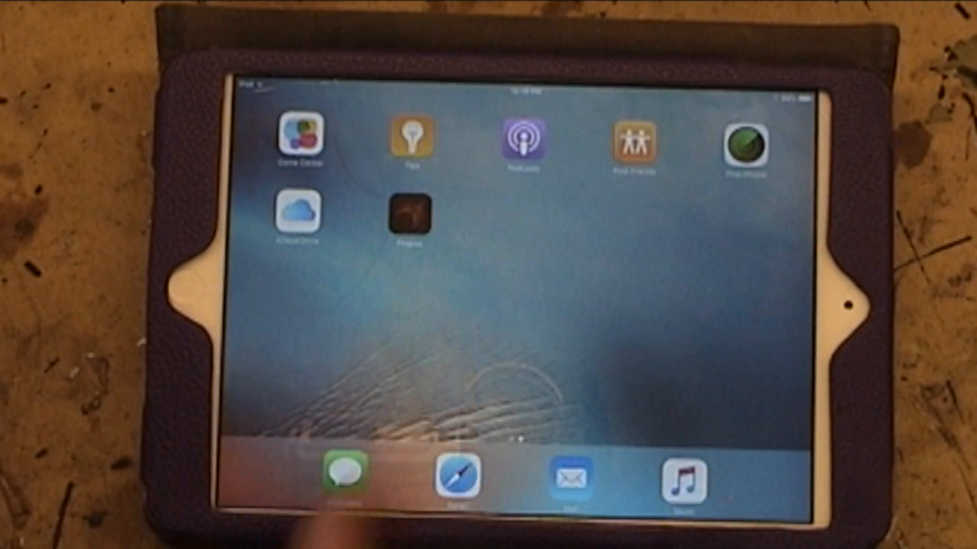
# Launch the trusted Phoenix app and run Prepare for Jailbreak to install Cydia
pyautogui.click(408, 213)
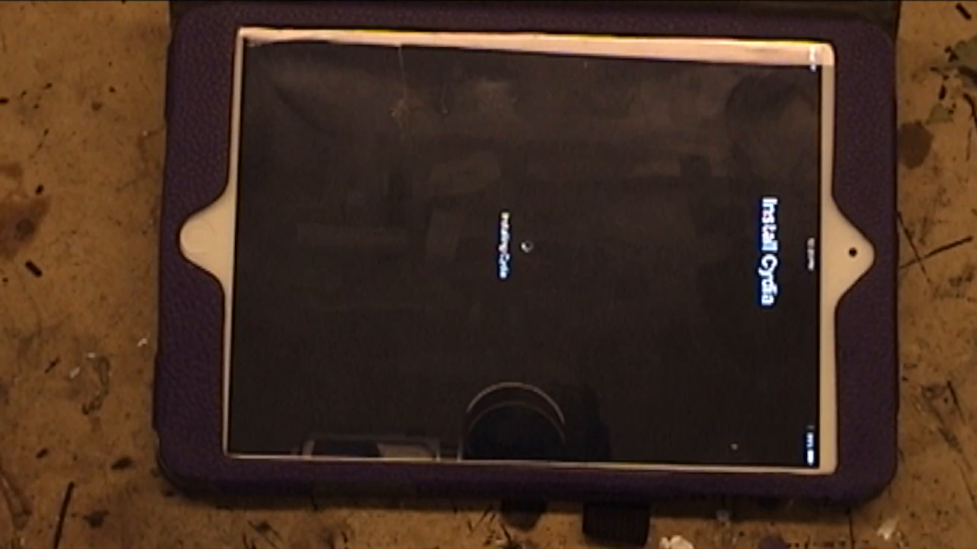
pyautogui.click(511, 250)
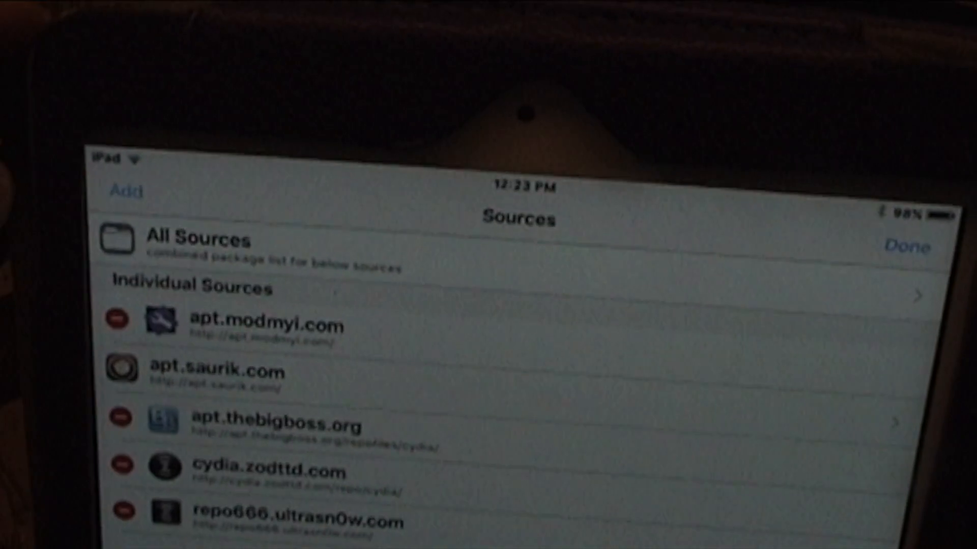
# Add the CoolBooter repository URL as a new Cydia source and let sources refresh
pyautogui.click(126, 191)
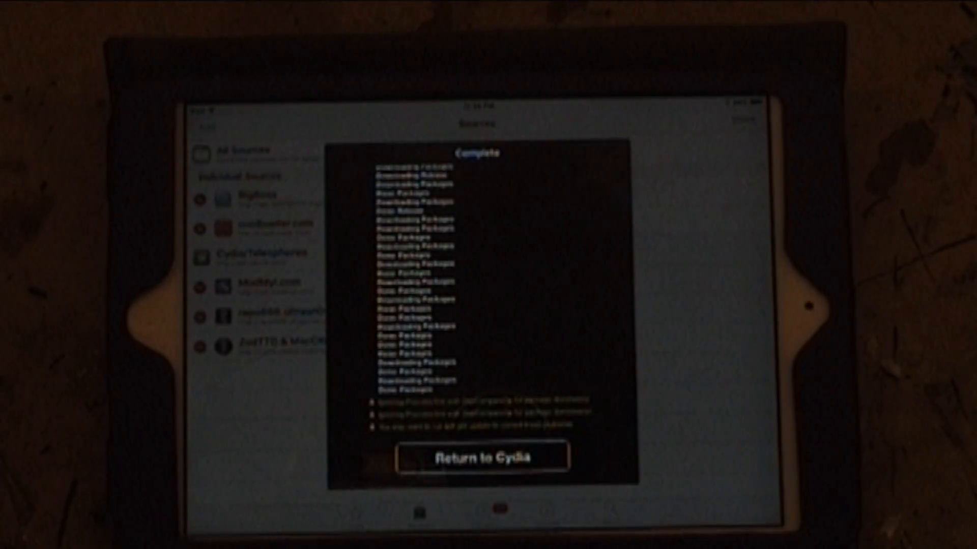
# Return to Cydia, dismiss the Essential Upgrade alert, and install CoolBooter Beta
pyautogui.click(478, 455)
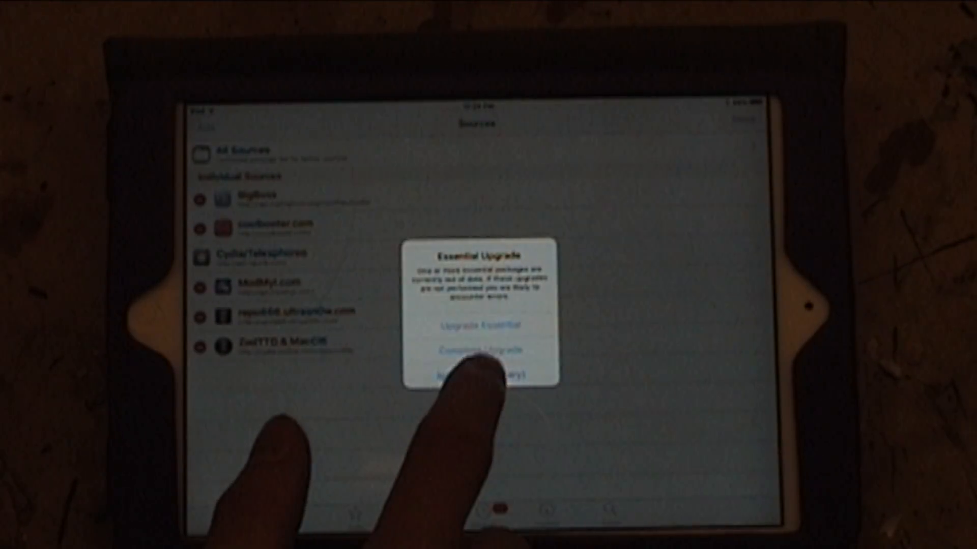
pyautogui.click(477, 374)
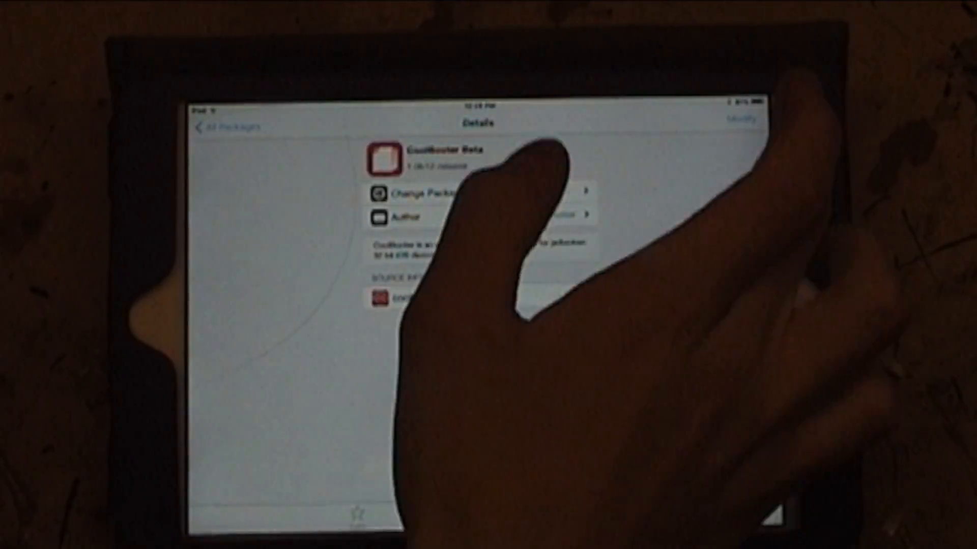
pyautogui.click(744, 120)
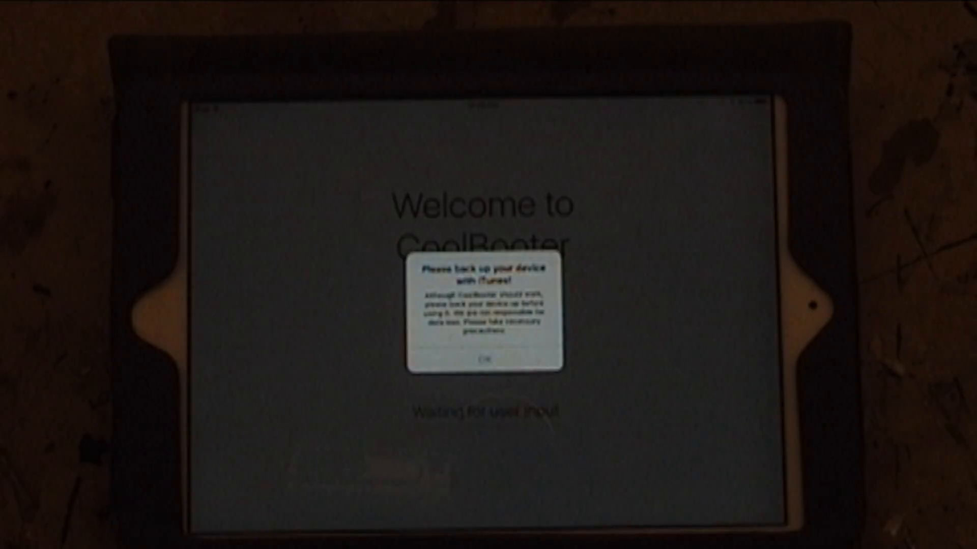
# Acknowledge the backup alert, select iOS 6.1.3, and choose a 3GB data partition
pyautogui.click(488, 360)
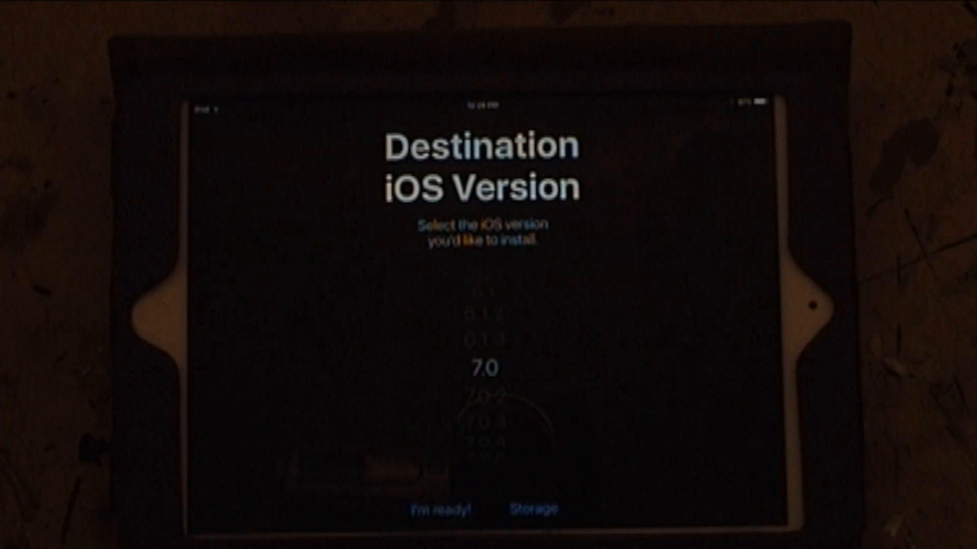
pyautogui.scroll(-3)
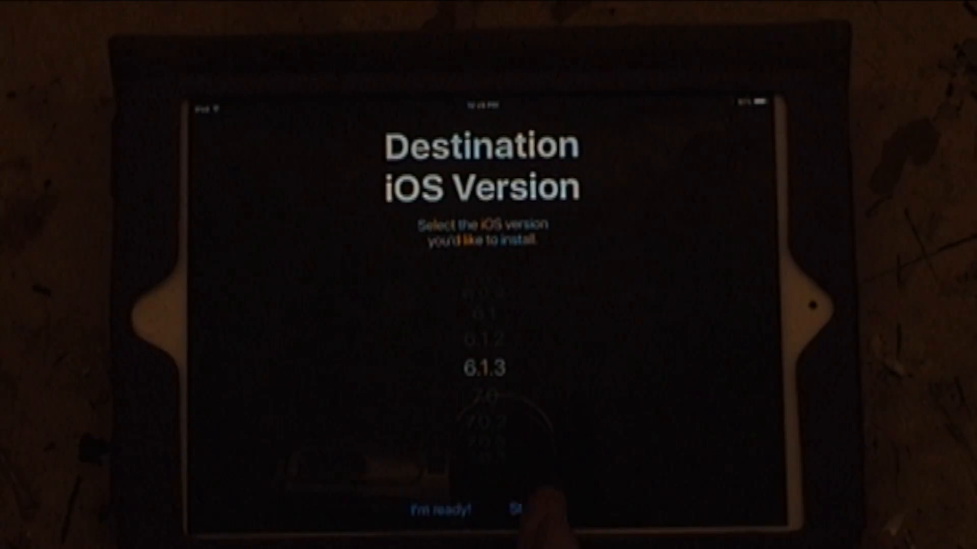
pyautogui.click(531, 509)
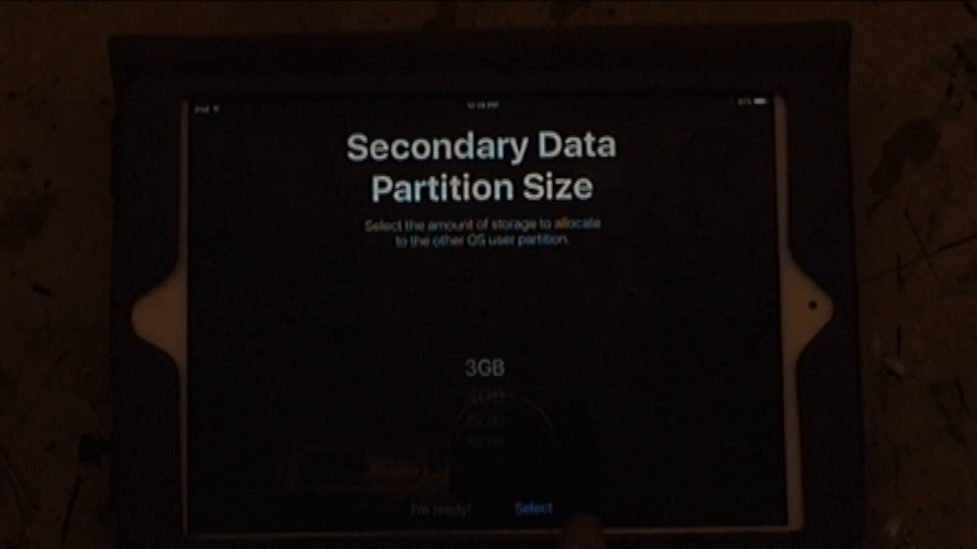
pyautogui.scroll(-3)
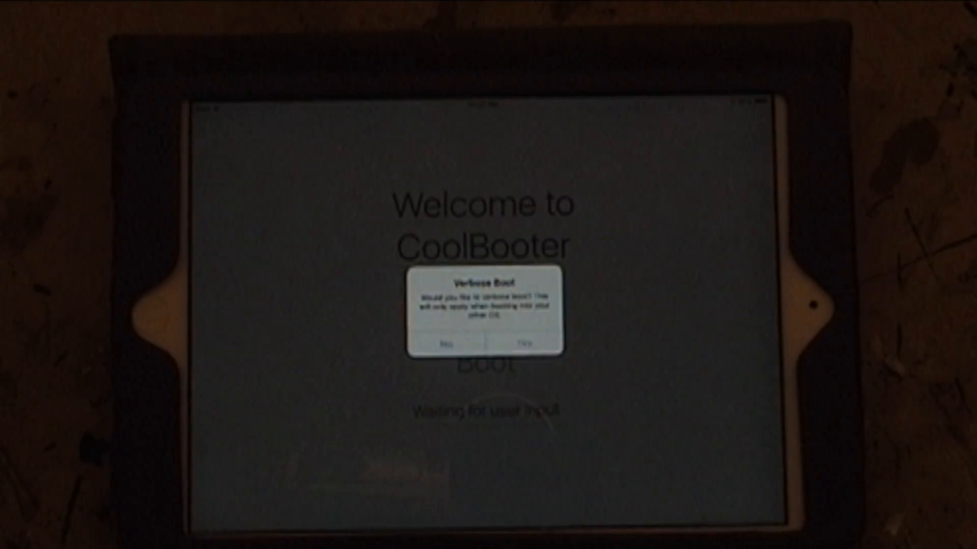
# Answer the verbose boot alert and the prompt about jailbreaking the secondary iOS
pyautogui.click(525, 344)
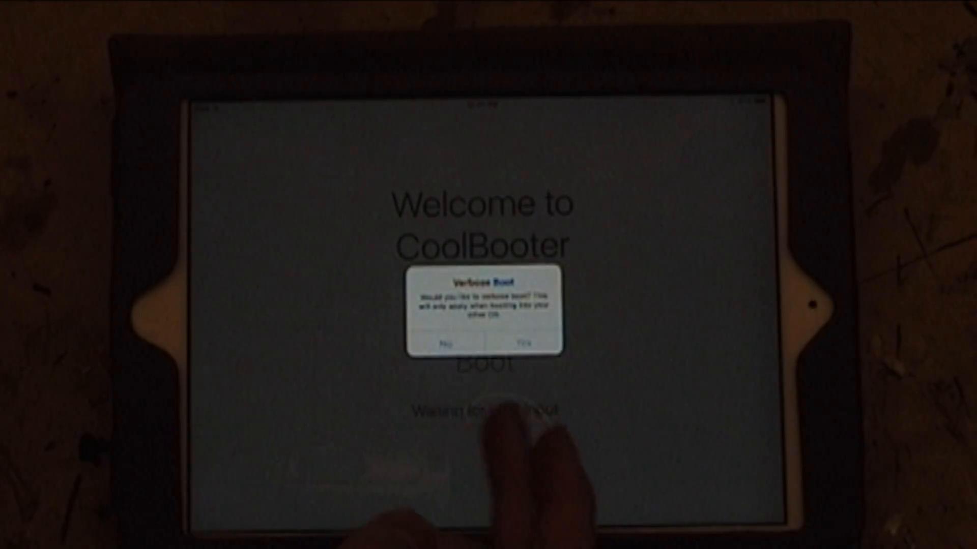
pyautogui.click(525, 343)
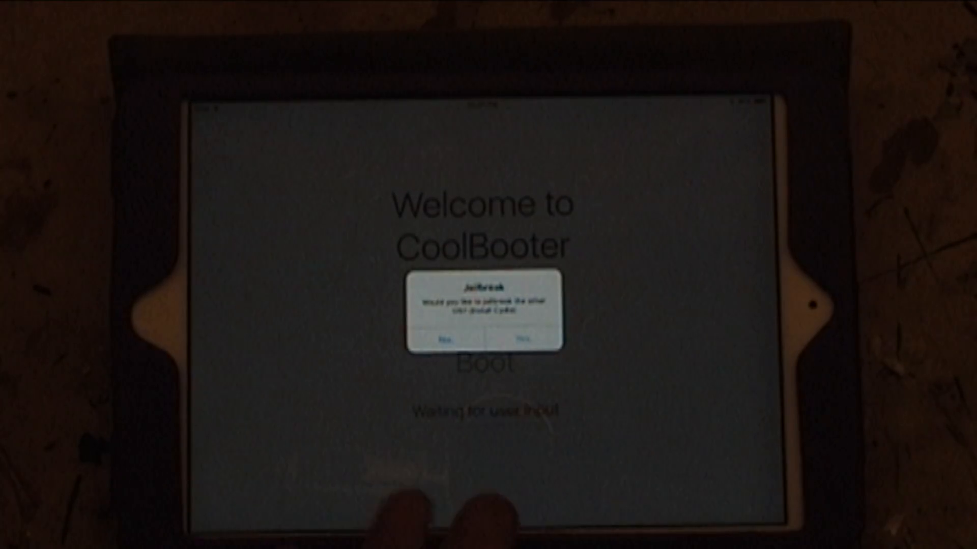
pyautogui.click(525, 337)
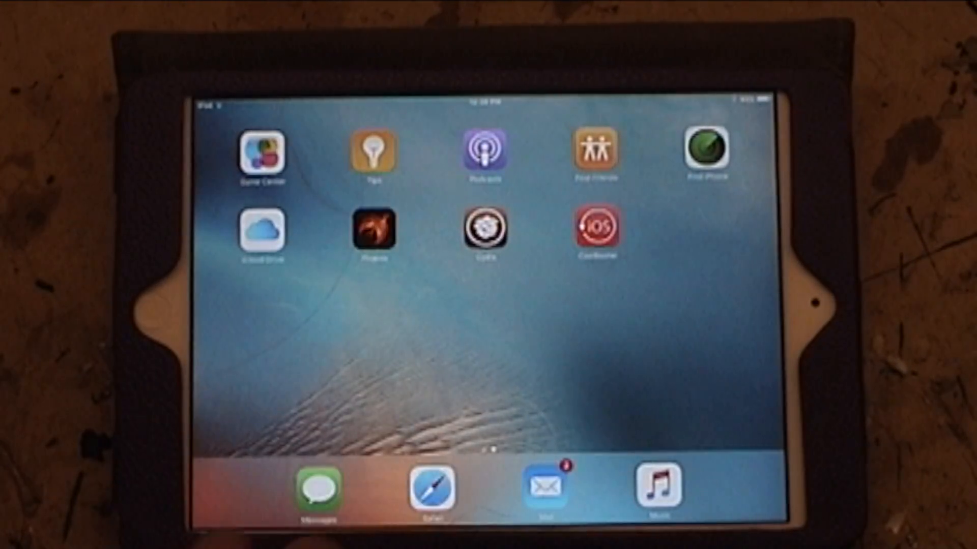
# Launch Phoenix from the home screen to check the iPad's jailbreak status
pyautogui.click(372, 230)
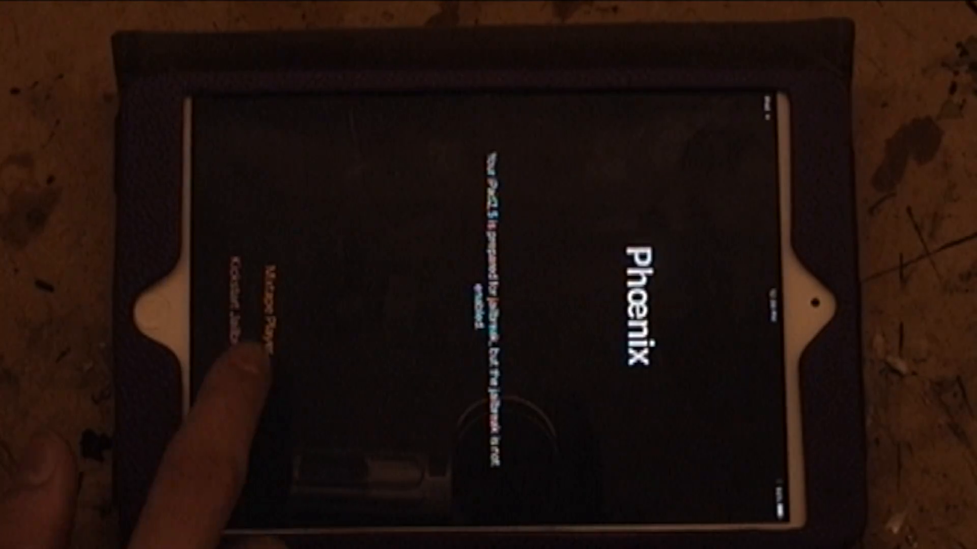